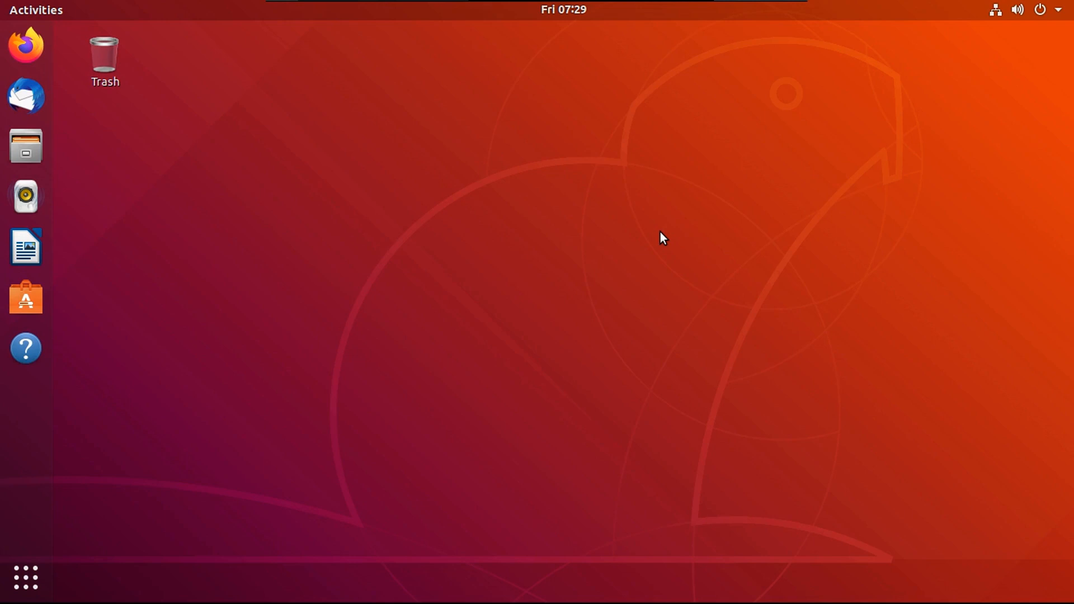
{"action": "mouse_move", "coordinate": [650, 253]}
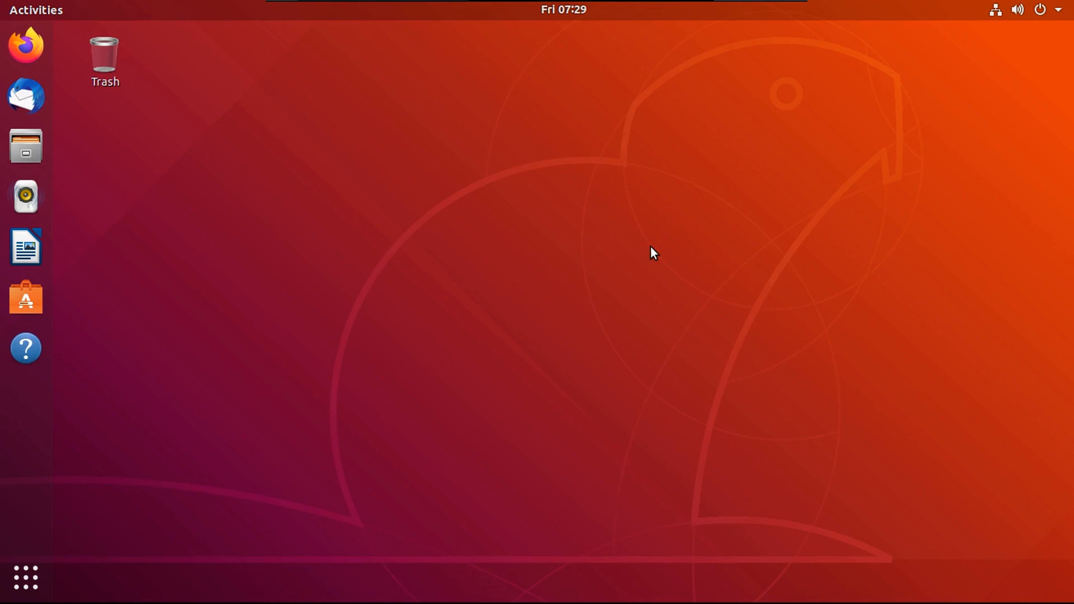
- Install the sessioninstaller package with apt, confirming the package changes
{"action": "left_click", "coordinate": [25, 577]}
{"action": "type", "text": "sudo"}
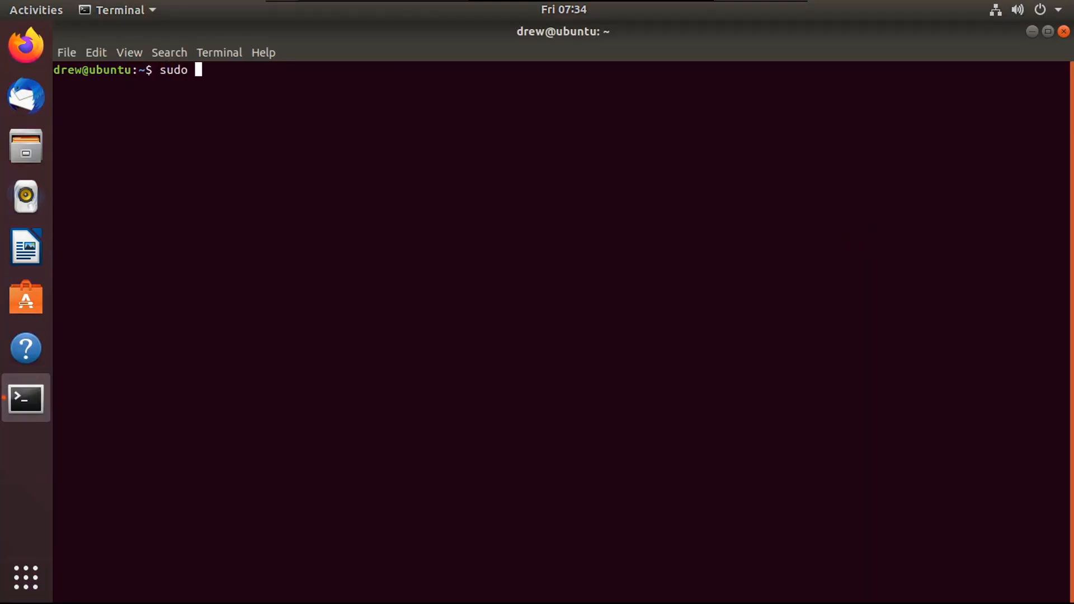
{"action": "type", "text": "apt"}
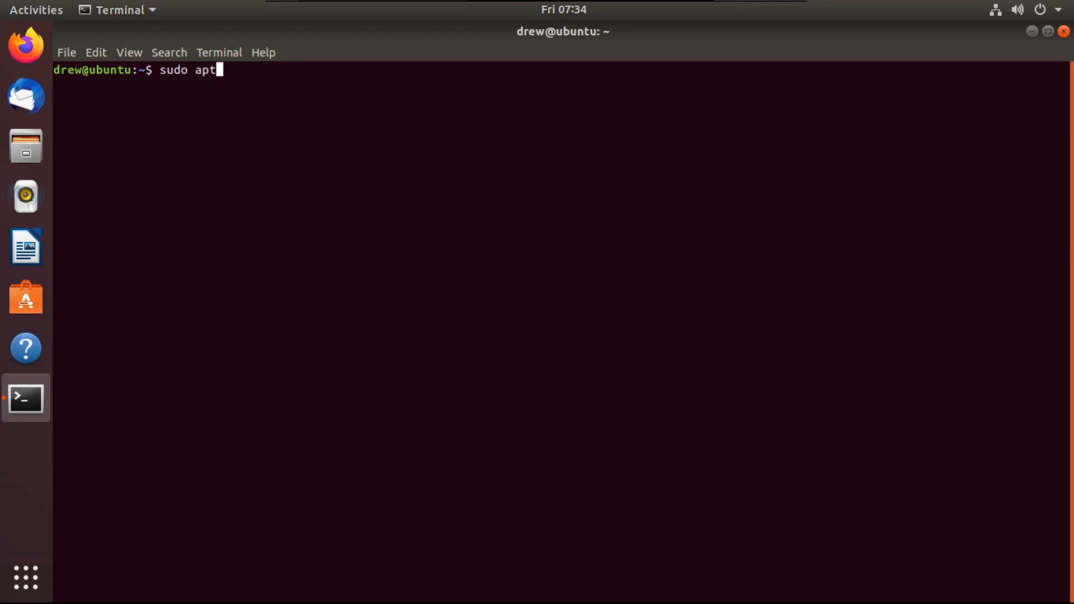
{"action": "type", "text": "install sessi"}
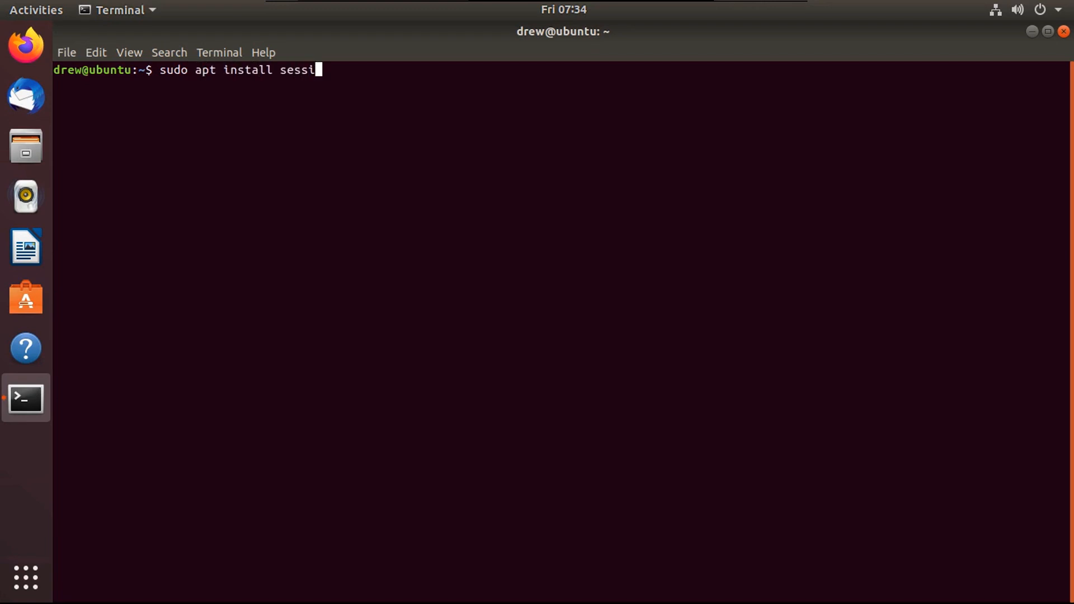
{"action": "type", "text": "oninstaller"}
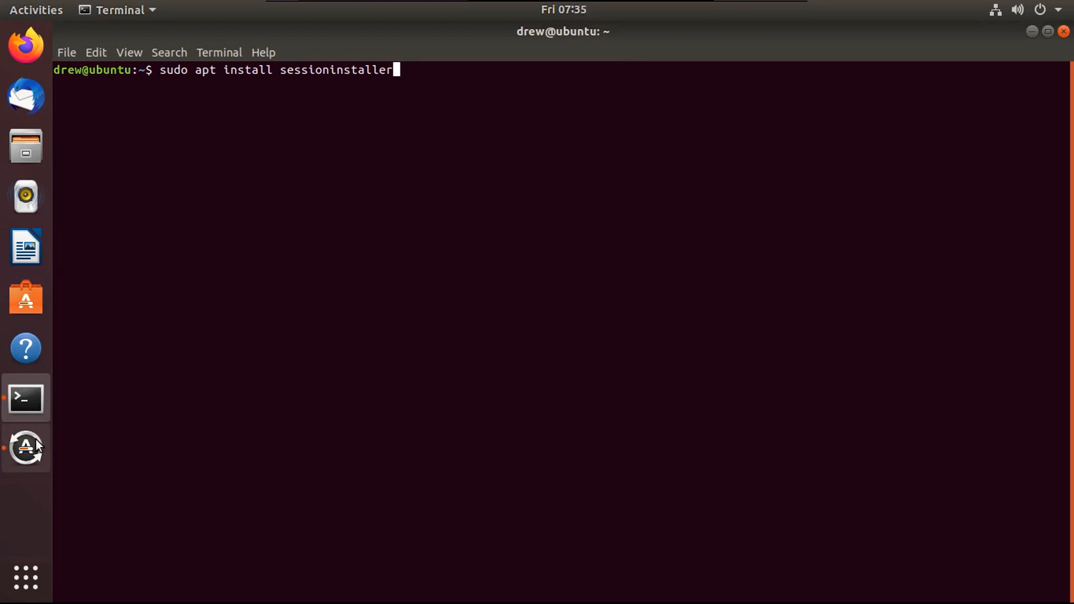
{"action": "key", "text": "Return"}
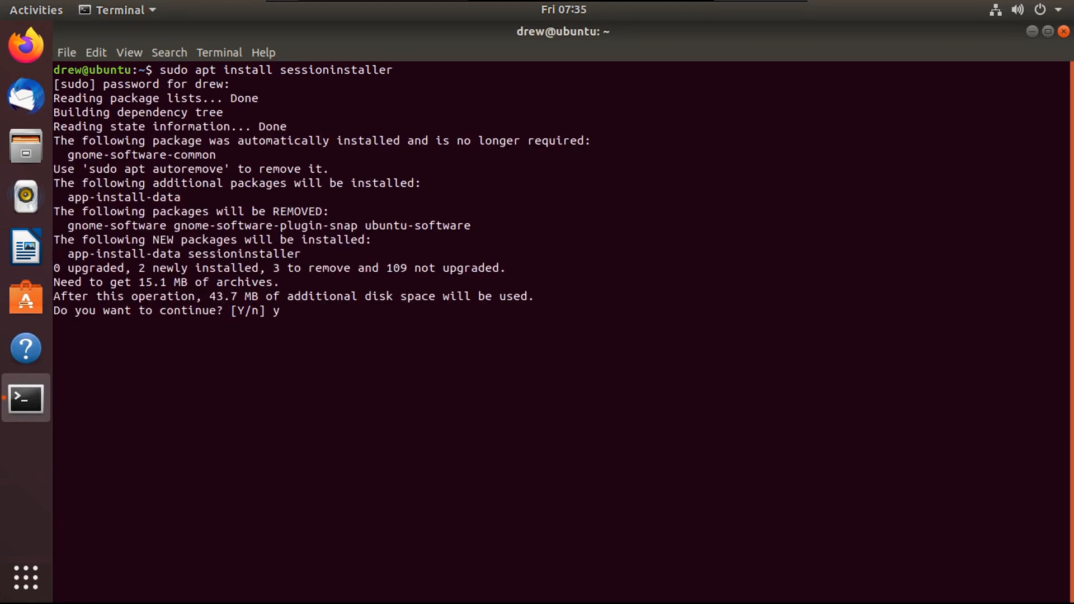
{"action": "key", "text": "Return"}
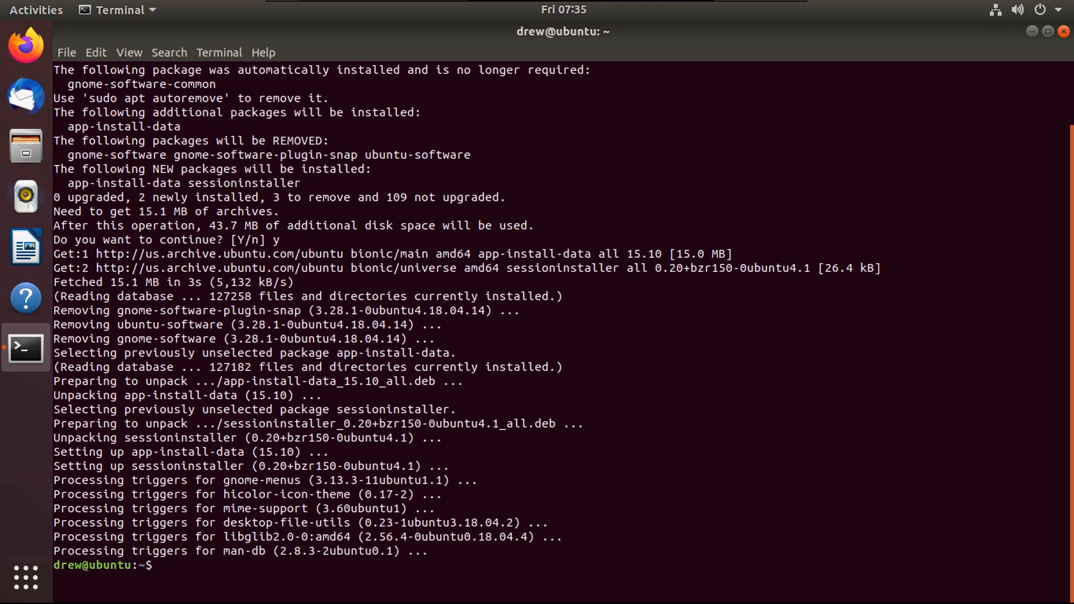
- Add the System76 Pop repository ppa:system76/pop with add-apt-repository
{"action": "type", "text": "sudo add-apt"}
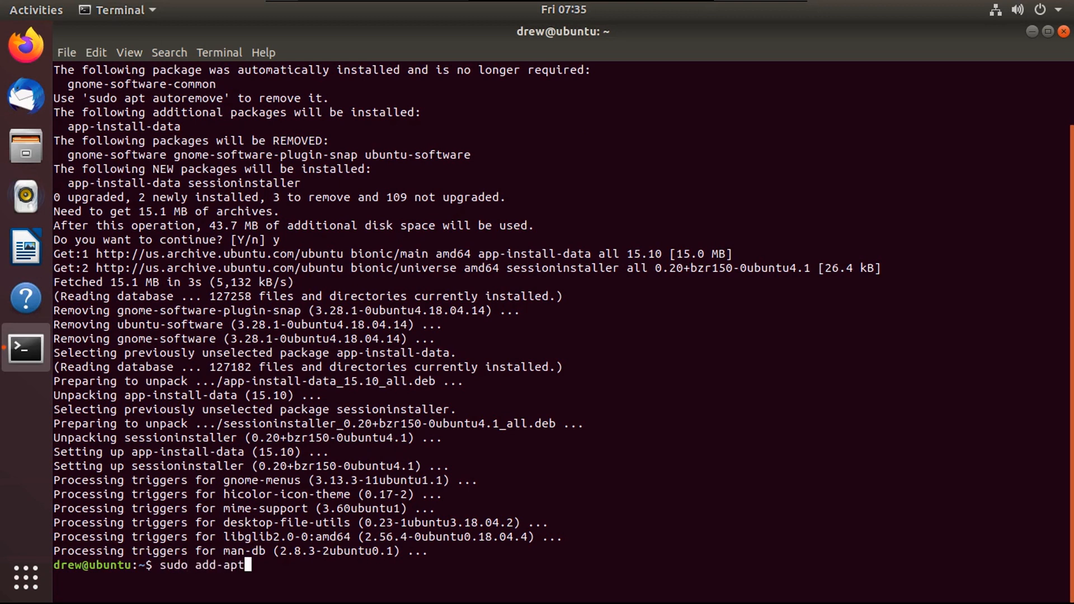
{"action": "type", "text": "-repositoe"}
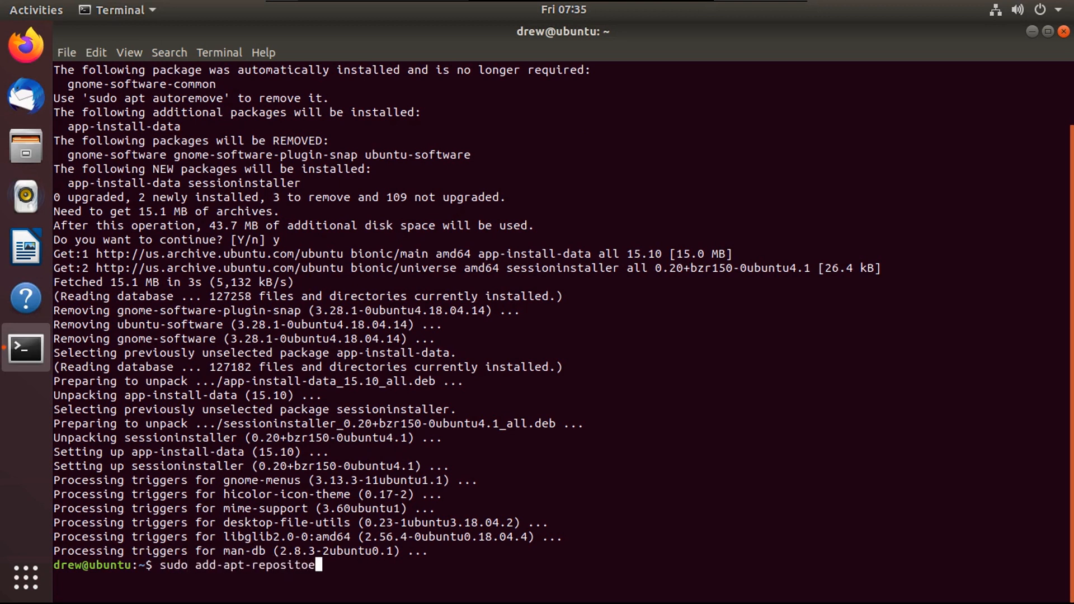
{"action": "type", "text": "ry ppa:syst"}
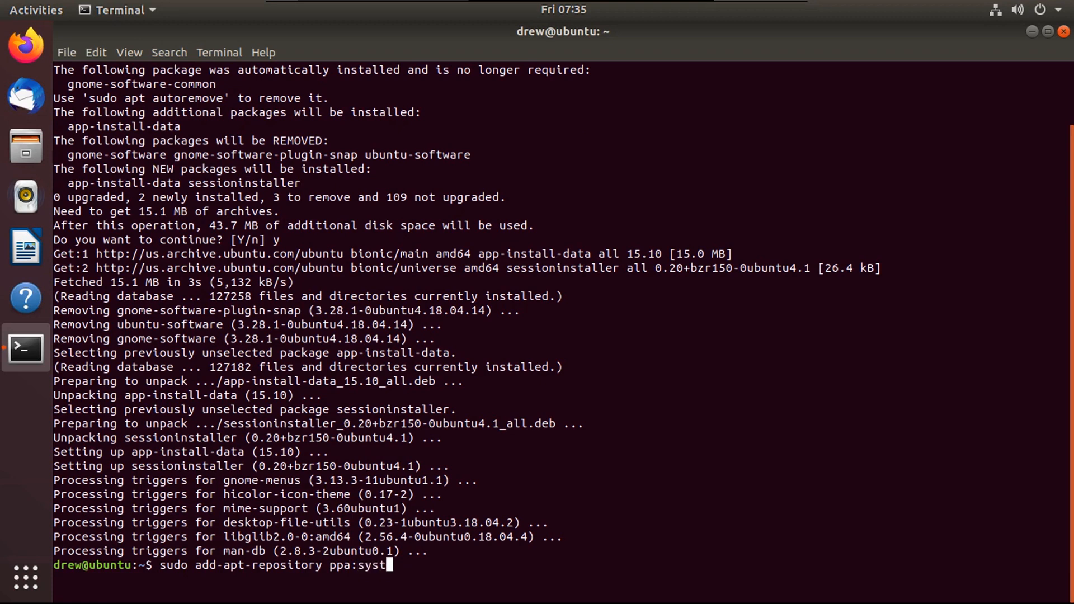
{"action": "type", "text": "em76/"}
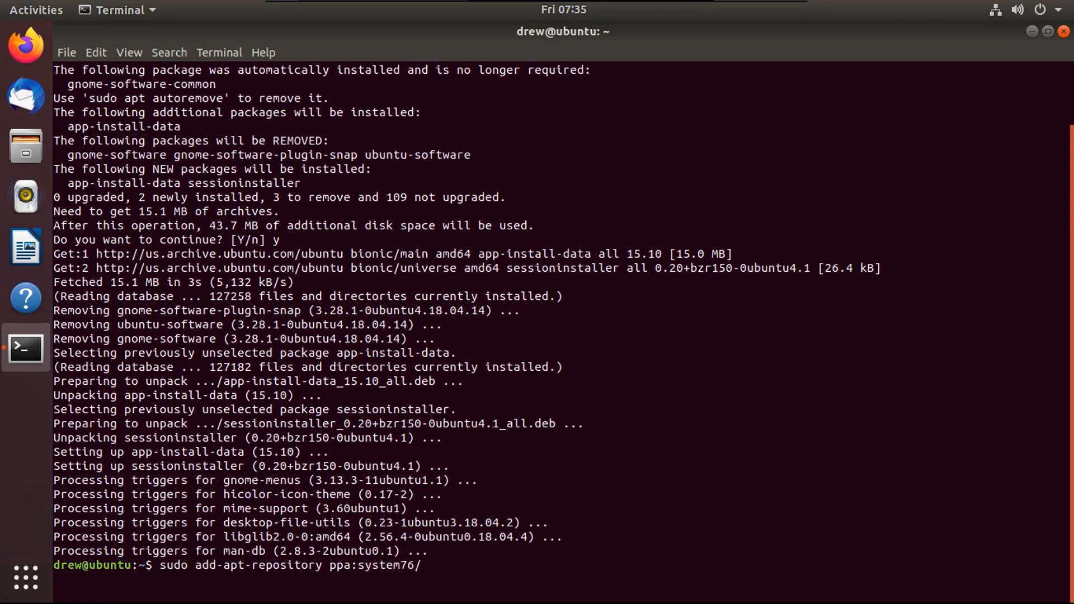
{"action": "key", "text": "Return"}
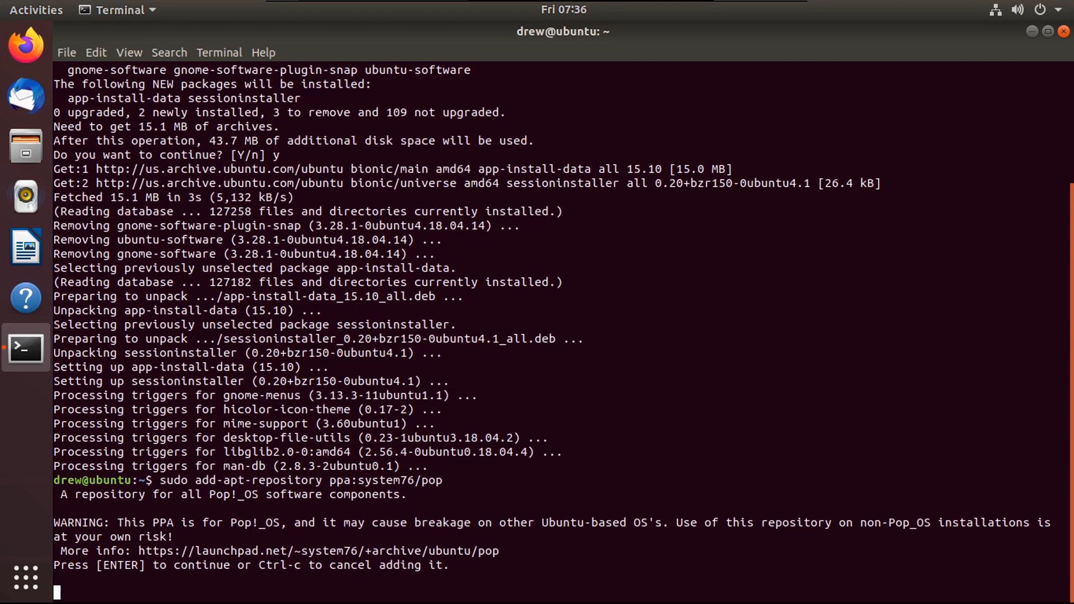
{"action": "key", "text": "Return"}
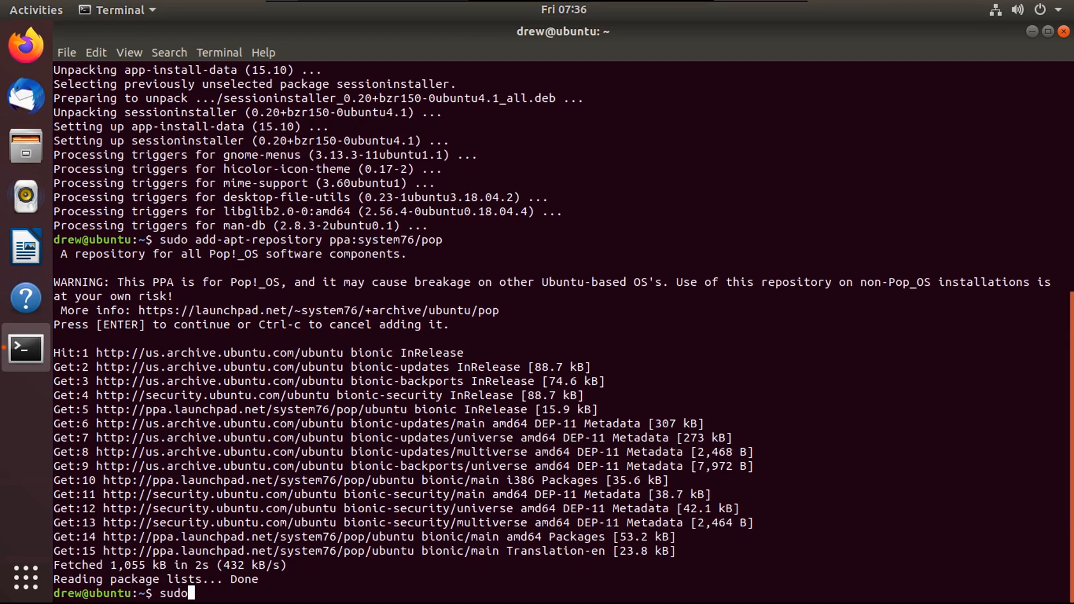
- Start installing the pop-desktop package with apt-get
{"action": "type", "text": "apt-get"}
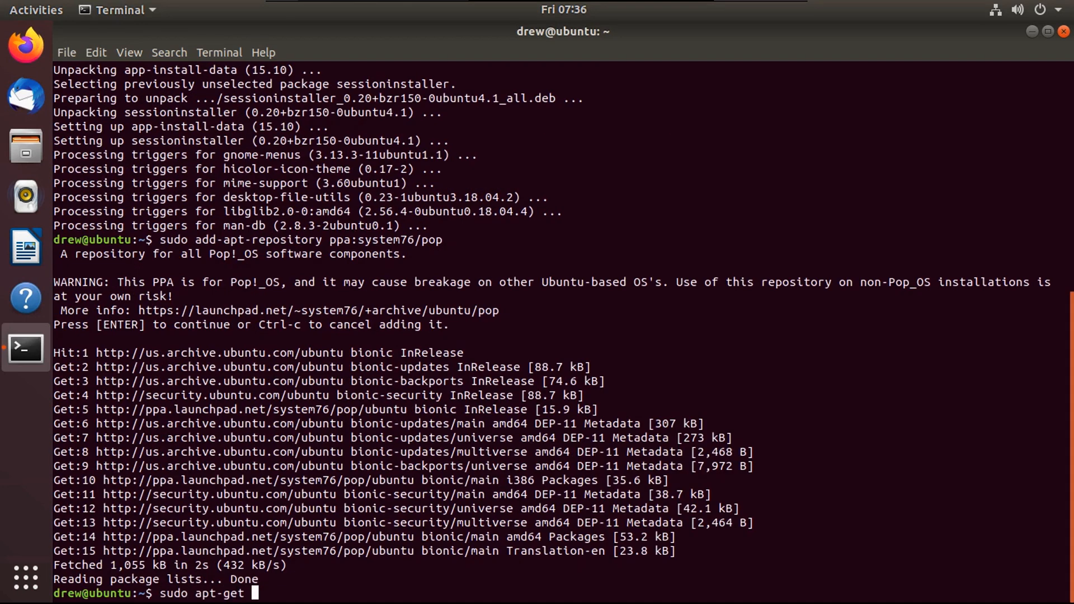
{"action": "type", "text": "install pop-de"}
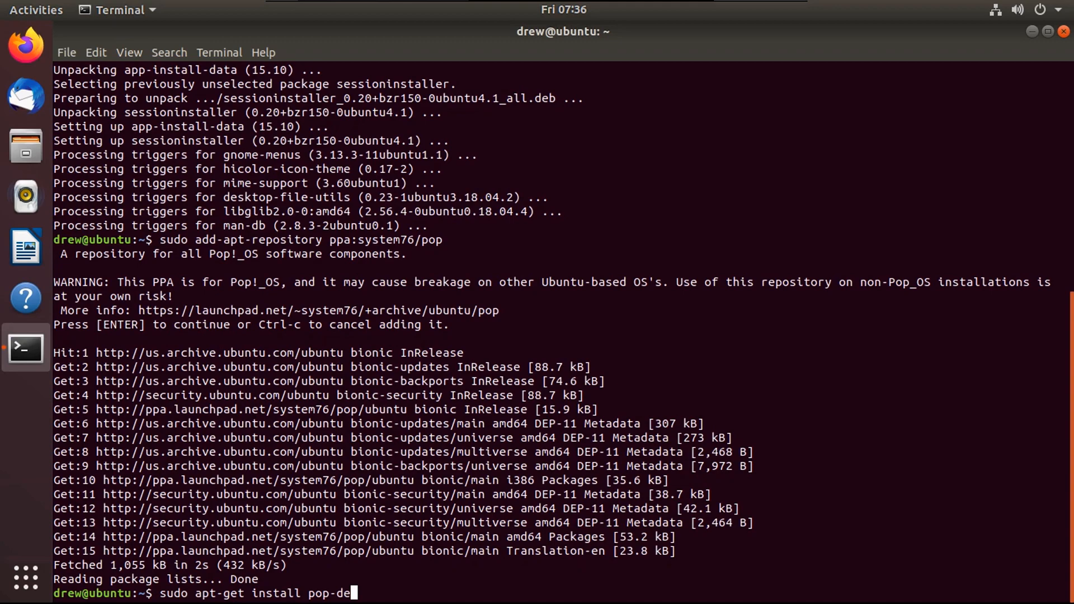
{"action": "key", "text": "Return"}
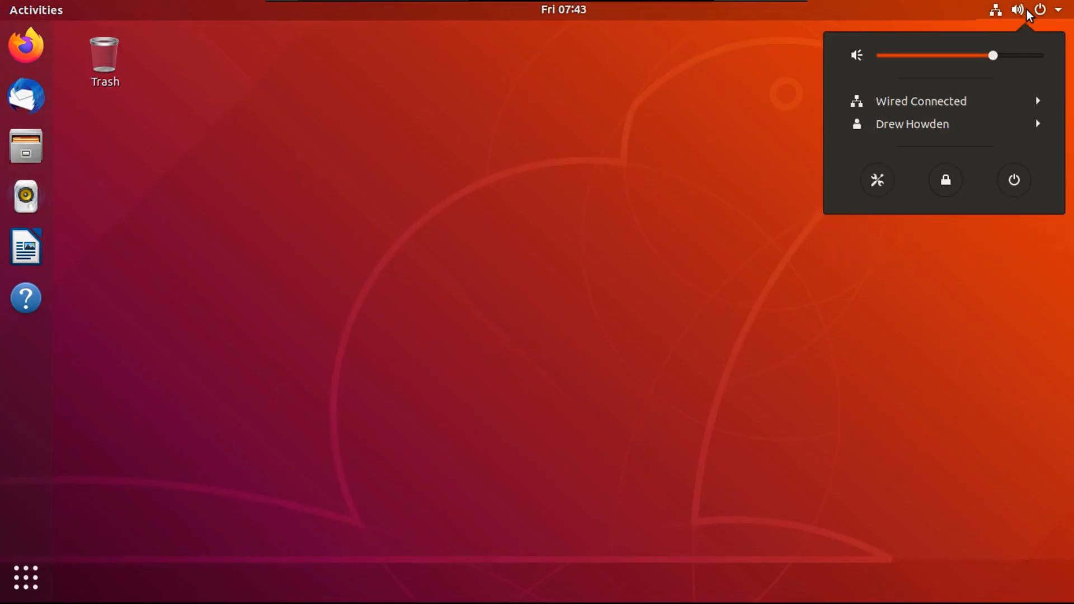
- Log out, select your user on the Pop!_OS login screen, and sign in
{"action": "left_click", "coordinate": [945, 180]}
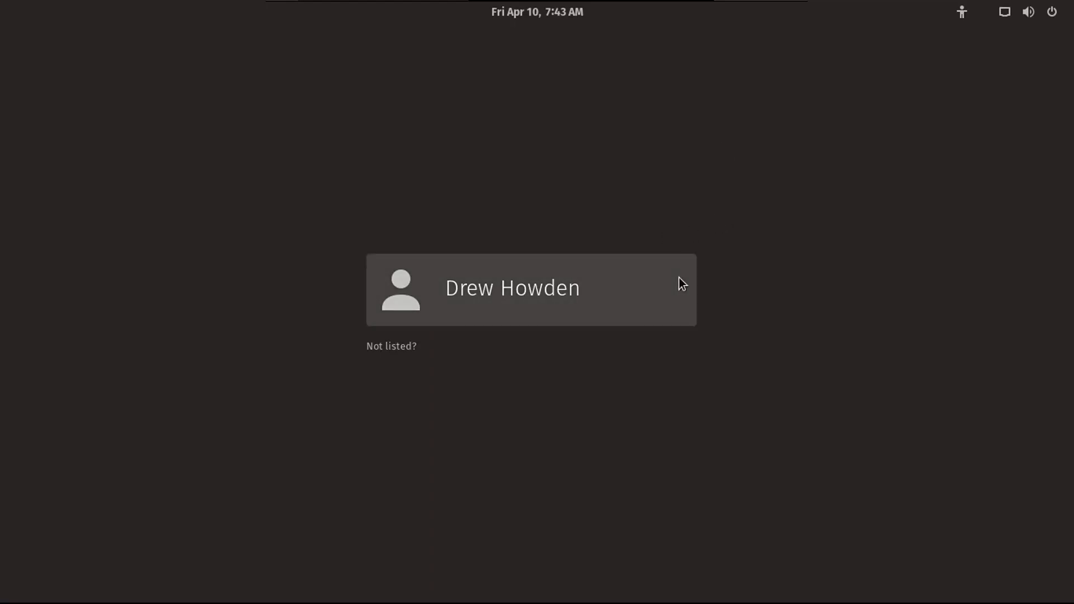
{"action": "left_click", "coordinate": [512, 289]}
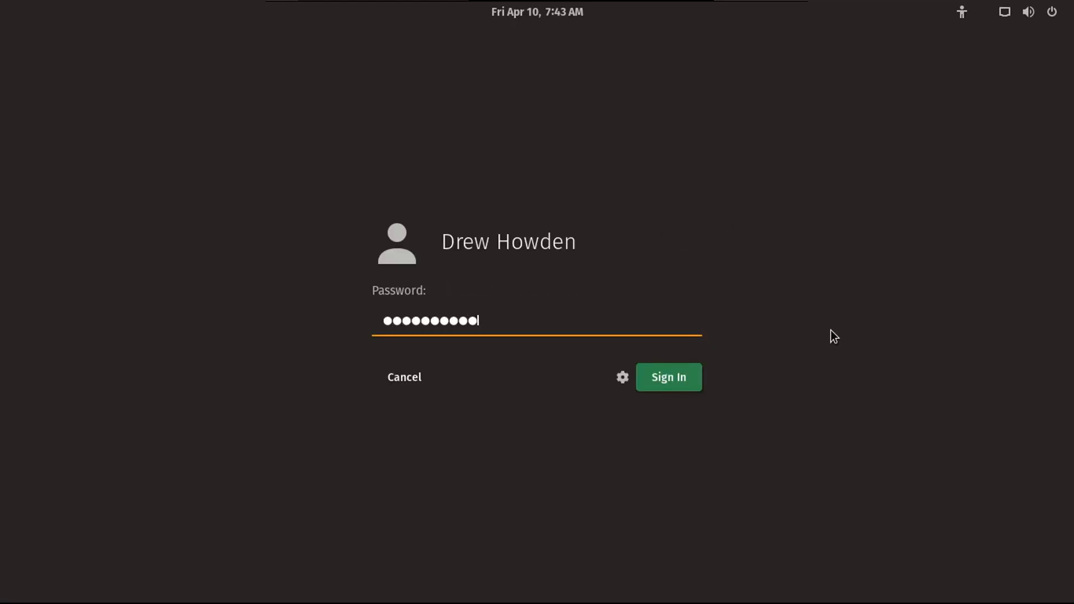
{"action": "left_click", "coordinate": [668, 377]}
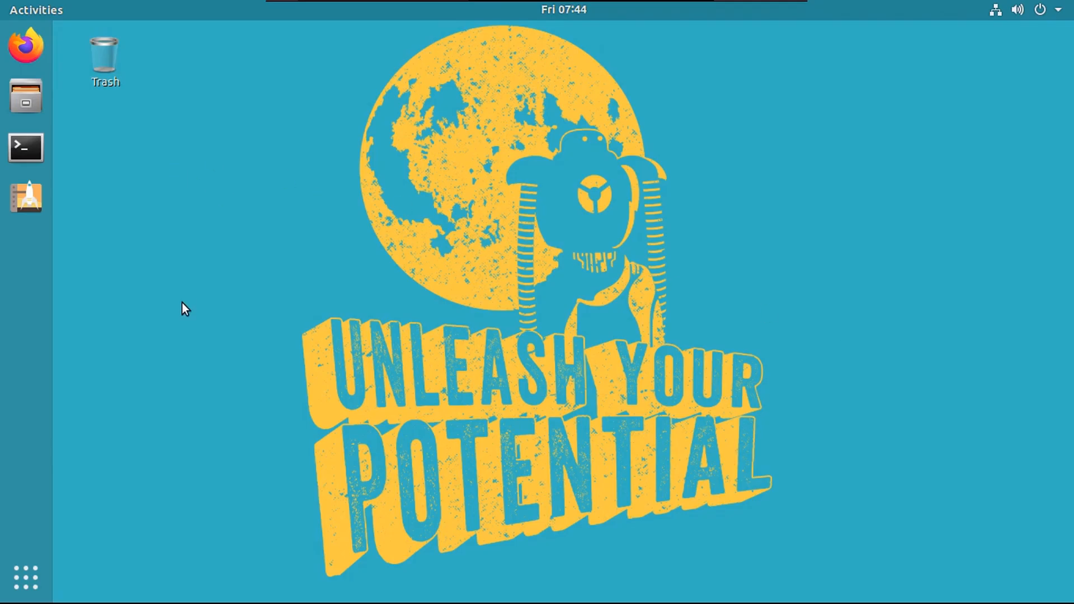
{"action": "mouse_move", "coordinate": [267, 427]}
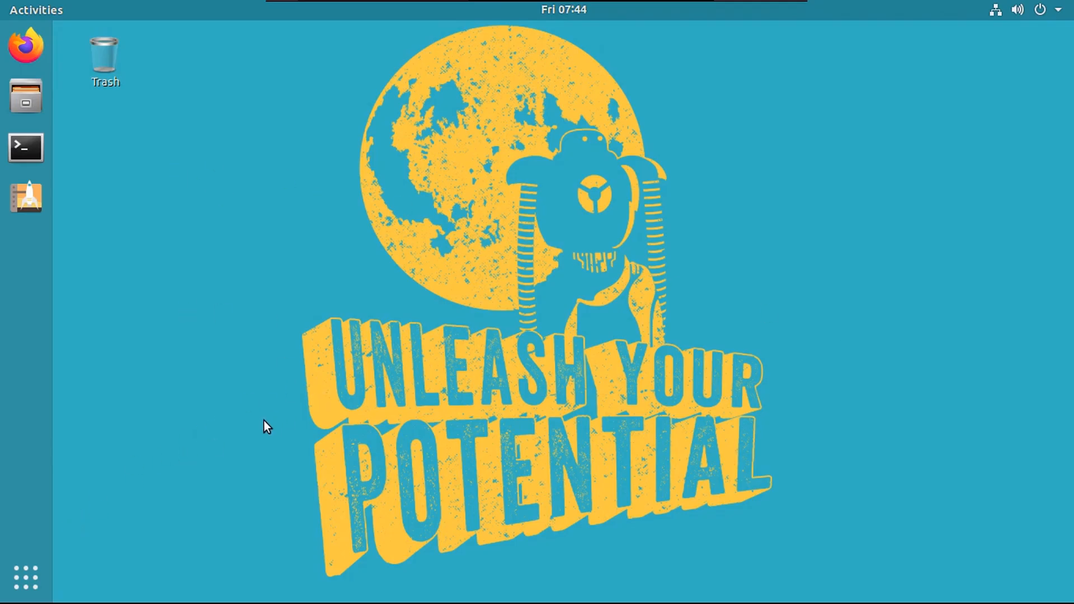
{"action": "mouse_move", "coordinate": [131, 280]}
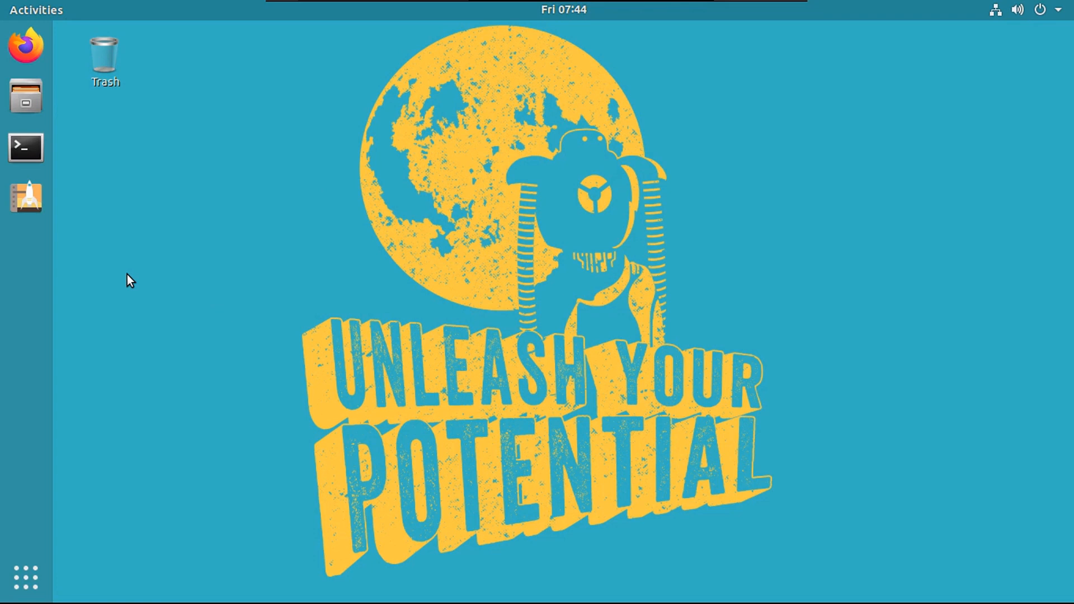
{"action": "mouse_move", "coordinate": [127, 248]}
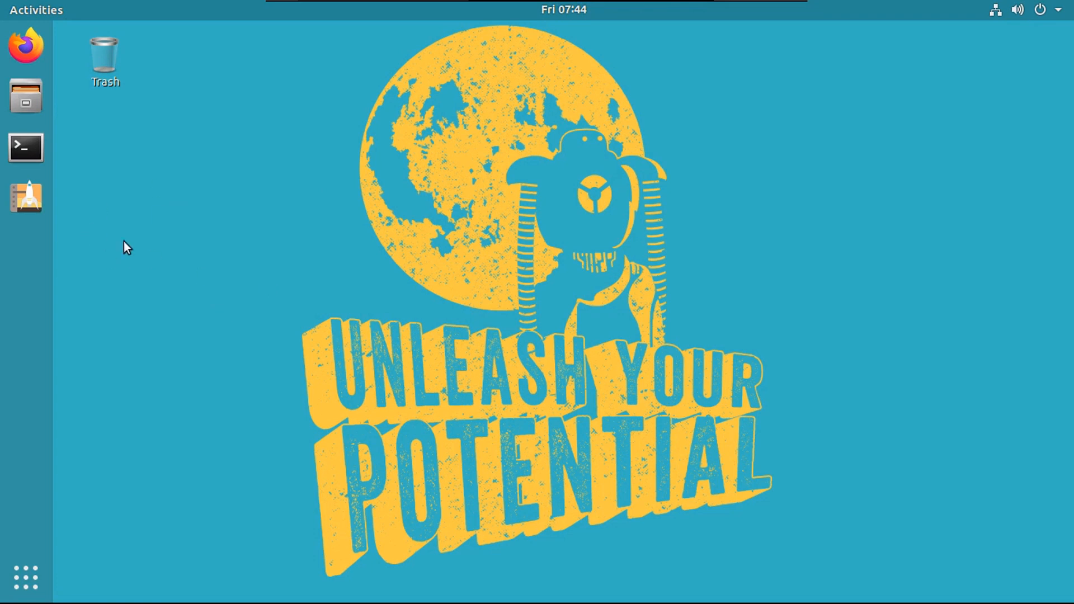
- Launch Pop!_Shop from its dock icon
{"action": "left_click", "coordinate": [25, 198]}
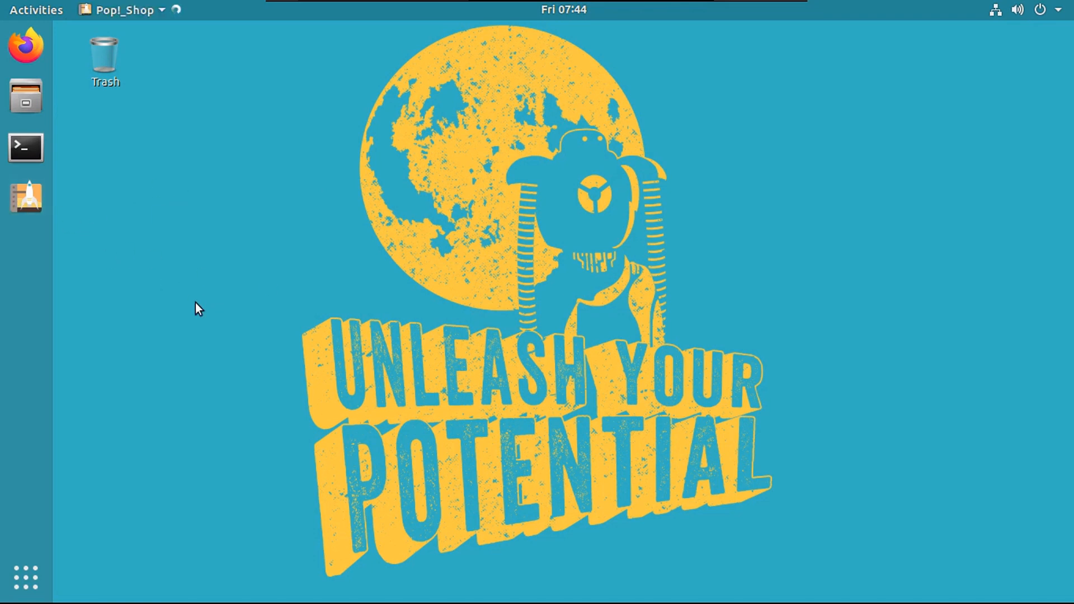
- Search Pop!_Shop for 'gnome tweaks' and open GNOME Tweaks from the results
{"action": "left_click", "coordinate": [25, 197]}
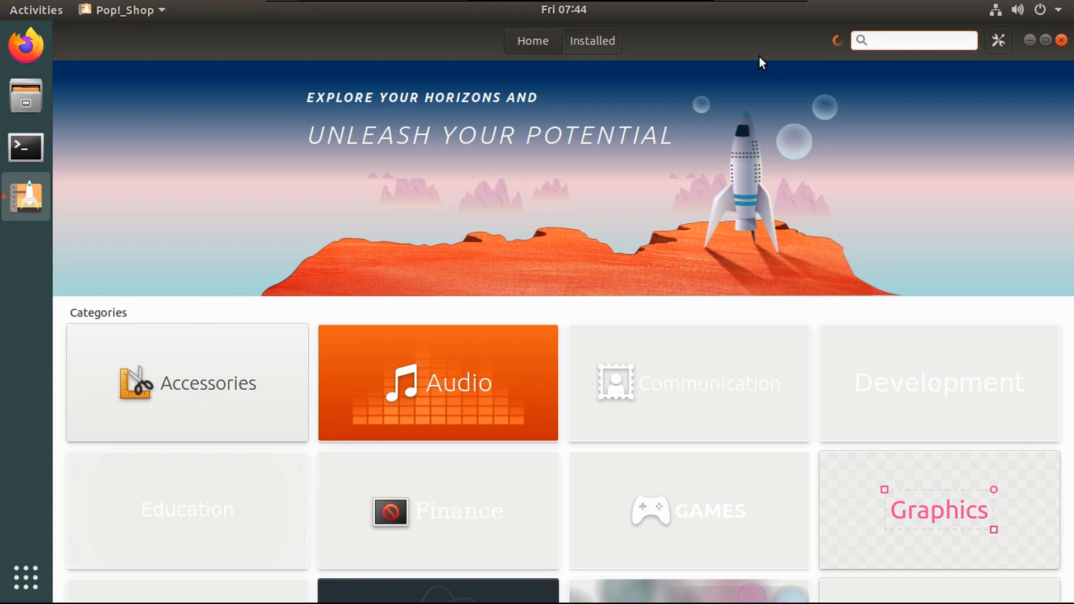
{"action": "type", "text": "gnom"}
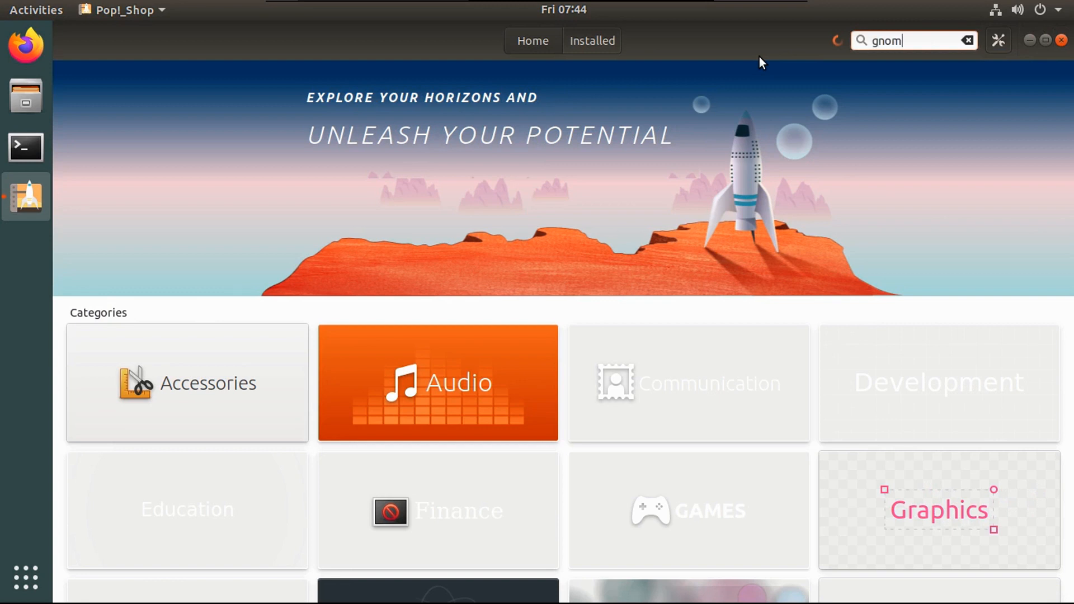
{"action": "left_click", "coordinate": [1030, 86]}
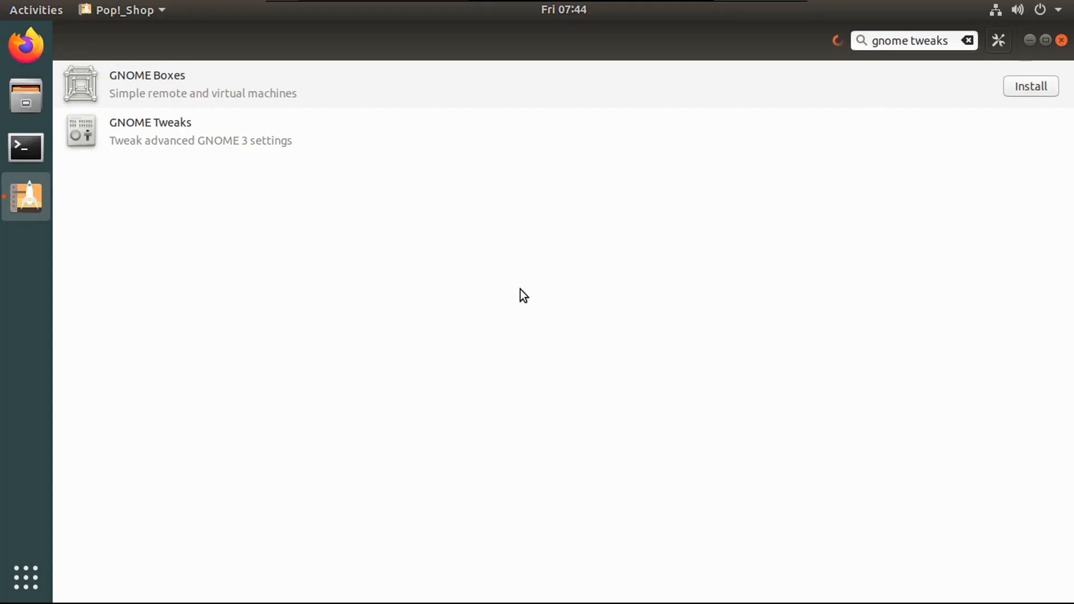
{"action": "left_click", "coordinate": [1063, 39]}
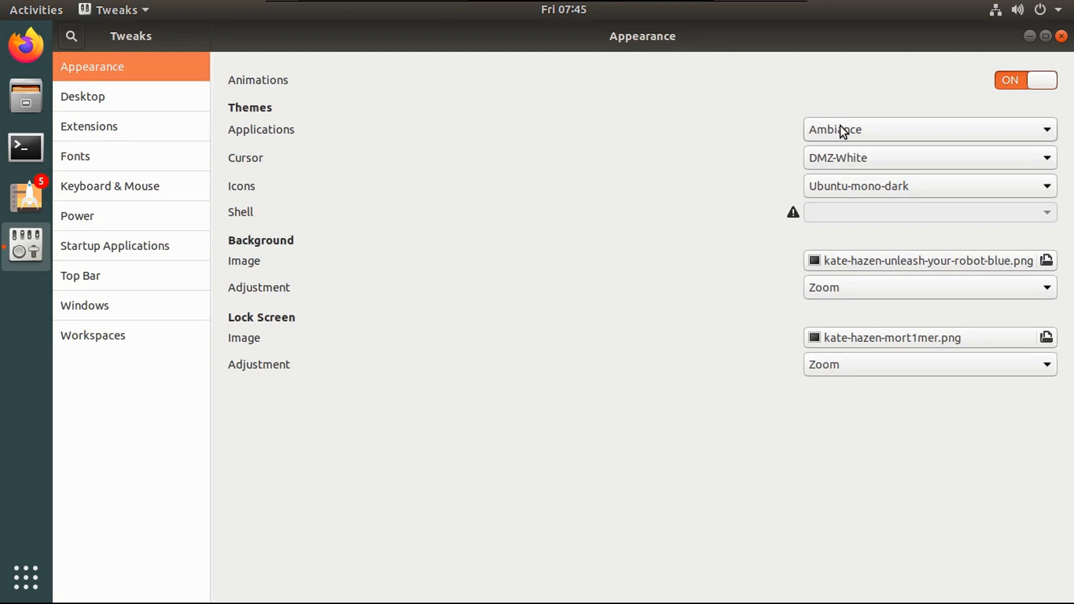
- Set the Applications theme and the Icons theme to Pop on the Appearance page
{"action": "left_click", "coordinate": [928, 129]}
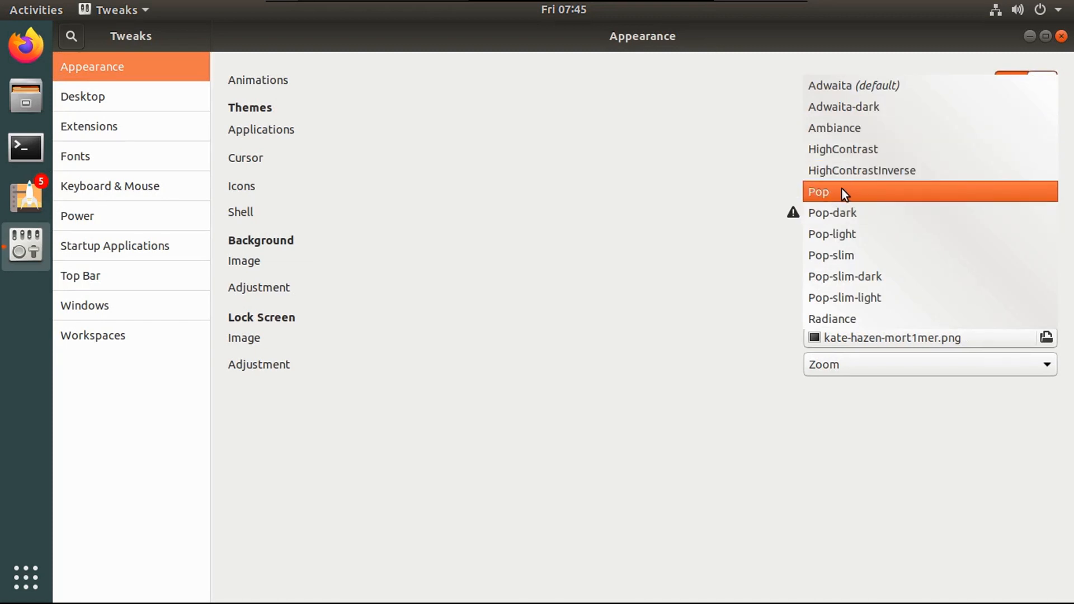
{"action": "mouse_move", "coordinate": [826, 198]}
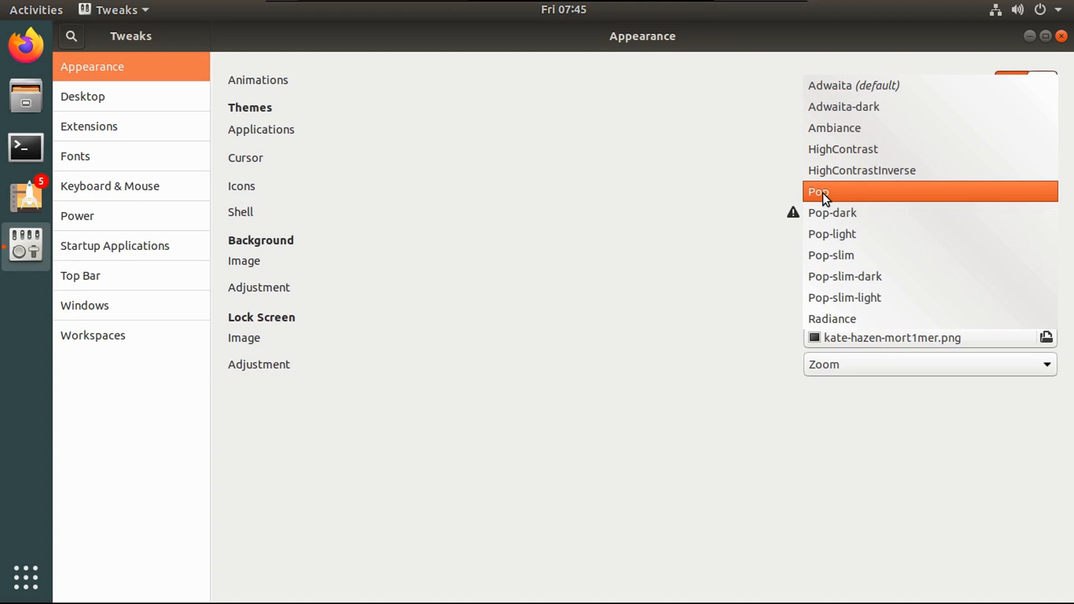
{"action": "left_click", "coordinate": [818, 192]}
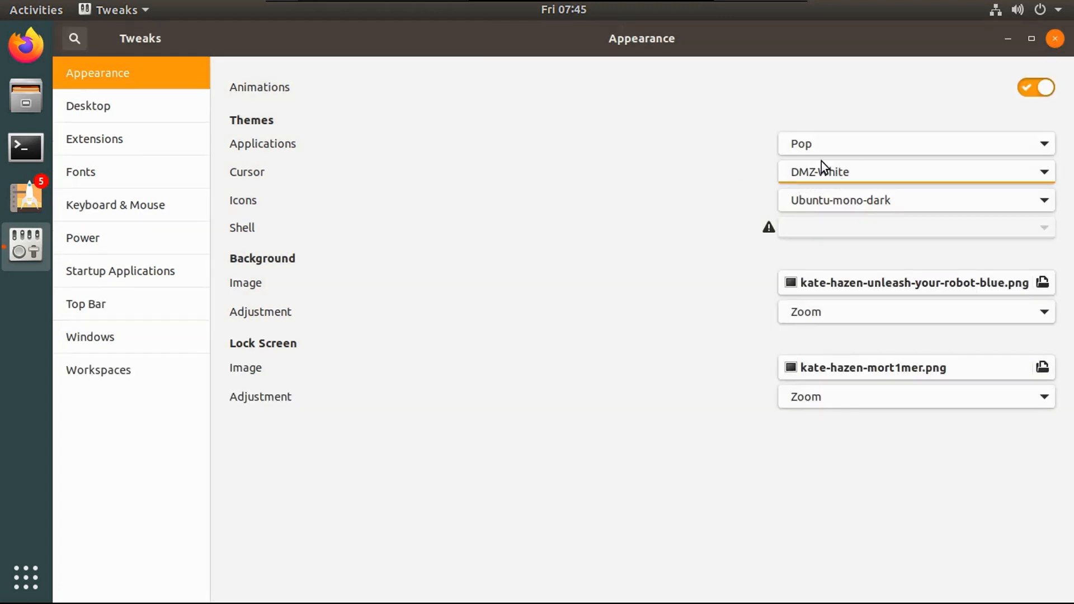
{"action": "left_click", "coordinate": [915, 172]}
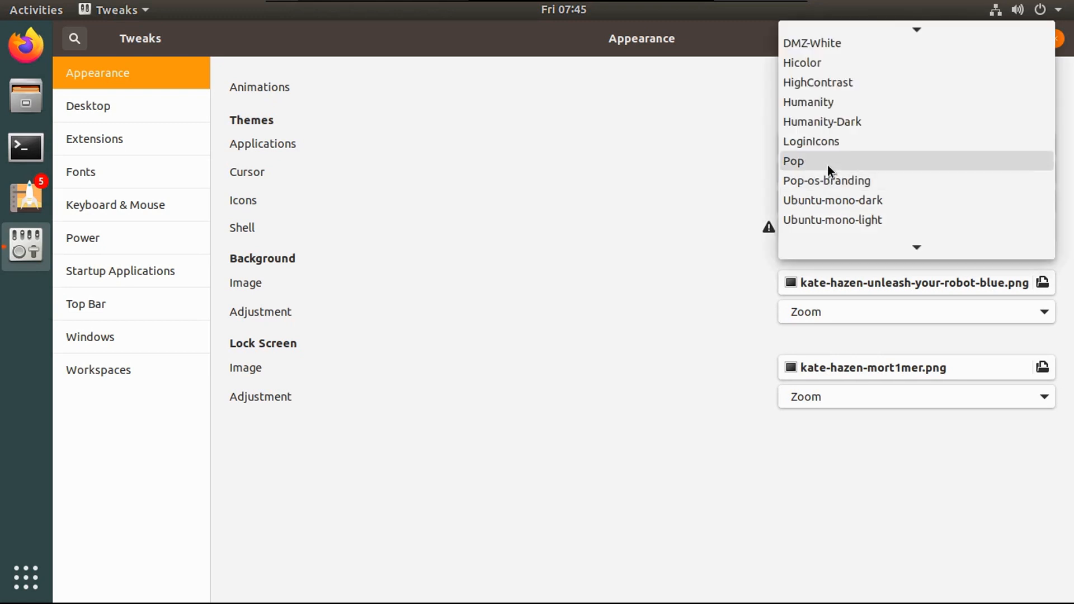
{"action": "left_click", "coordinate": [88, 106]}
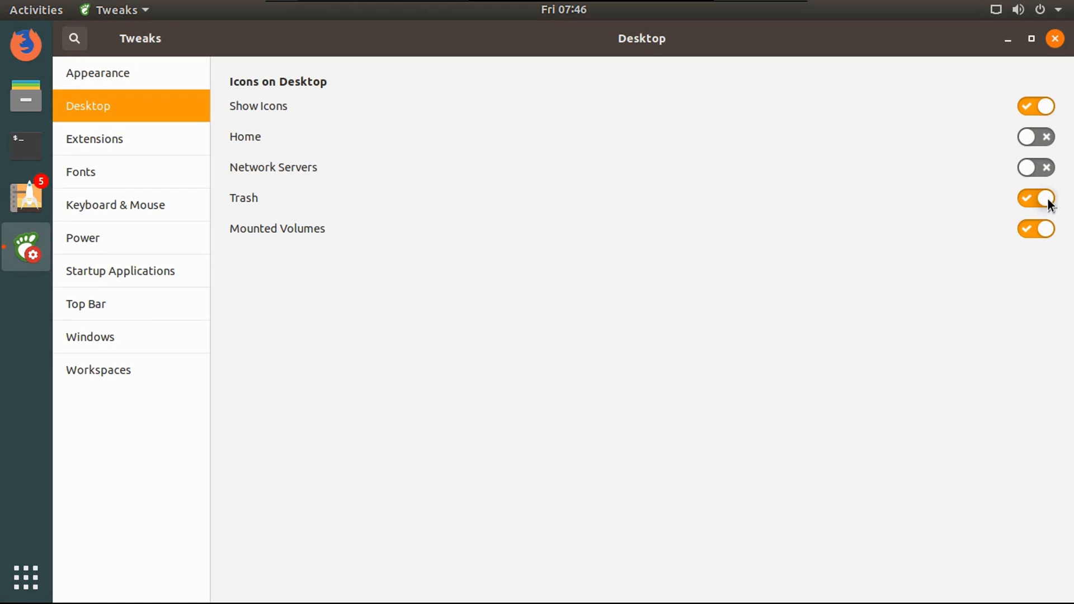
- Browse the Extensions, Keyboard & Mouse and Workspaces pages, then close Tweaks
{"action": "left_click", "coordinate": [94, 138]}
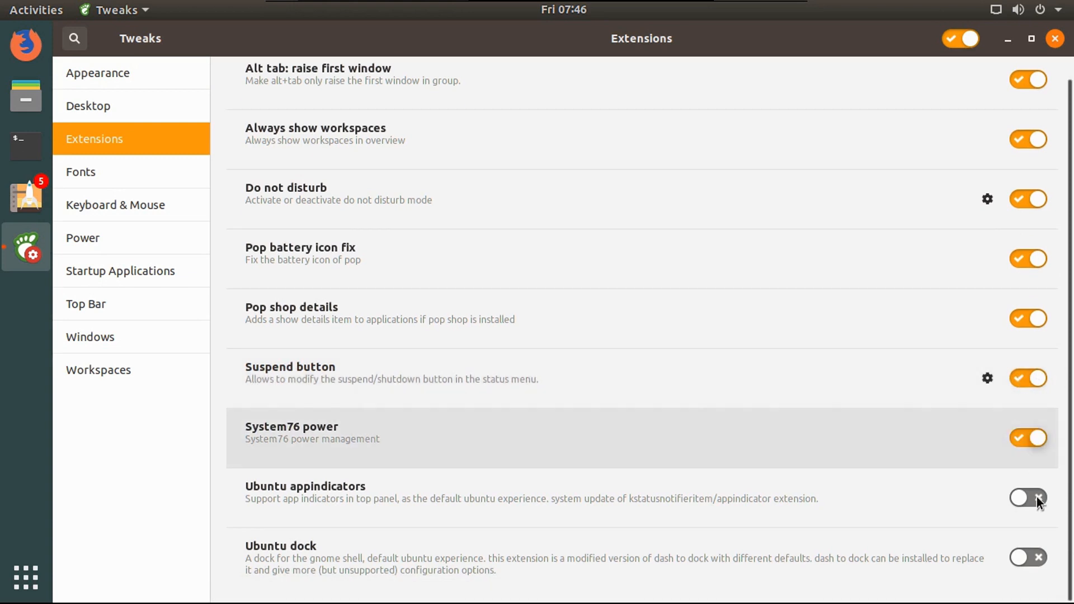
{"action": "left_click", "coordinate": [115, 204]}
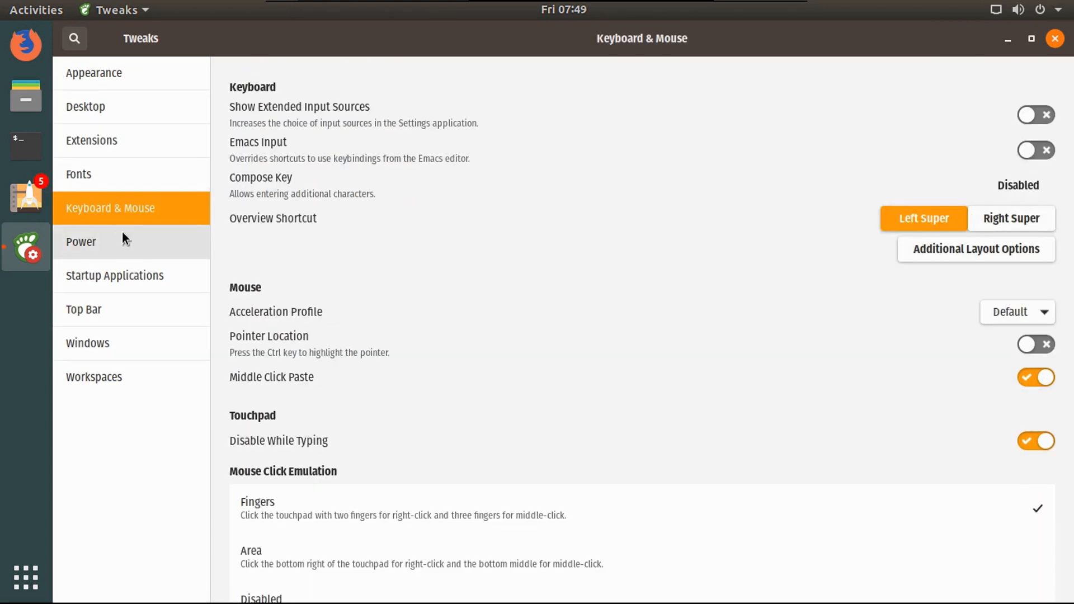
{"action": "left_click", "coordinate": [94, 376]}
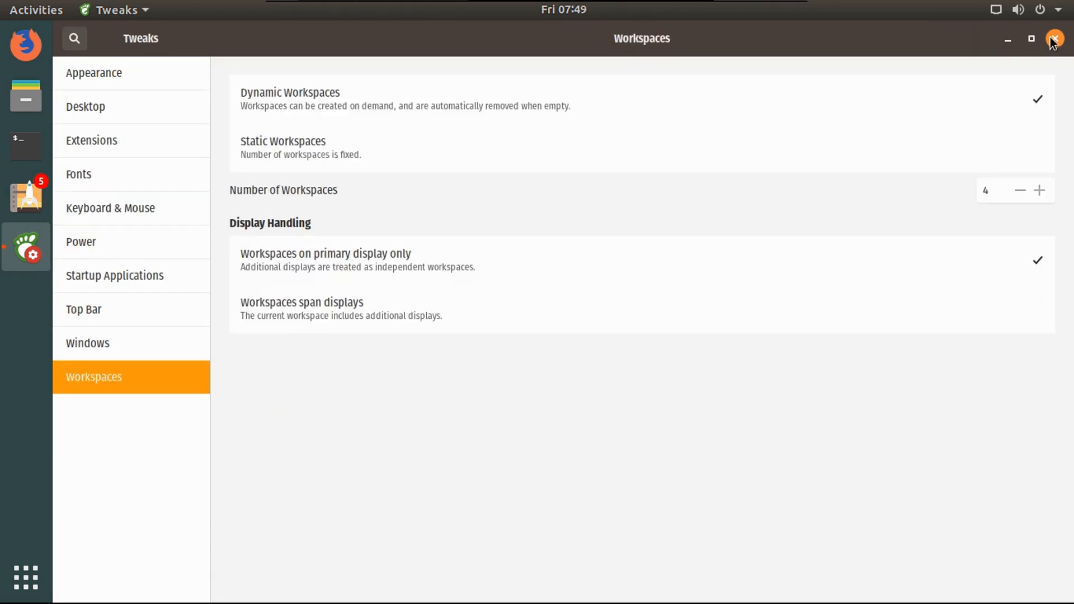
{"action": "left_click", "coordinate": [1053, 40]}
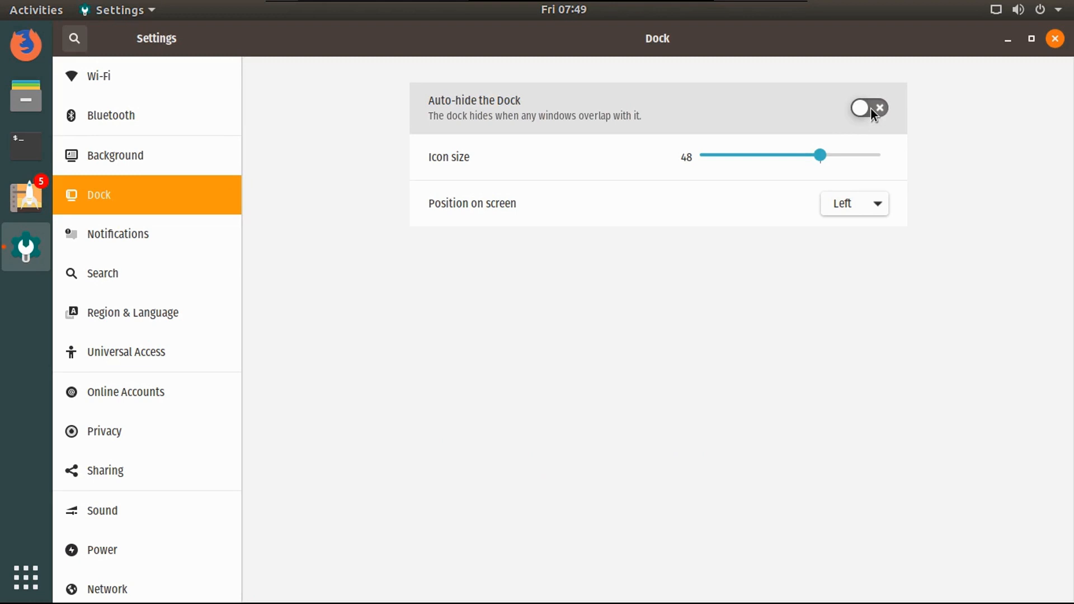
- Turn on 'Auto-hide the Dock' in Settings > Dock
{"action": "left_click", "coordinate": [870, 108]}
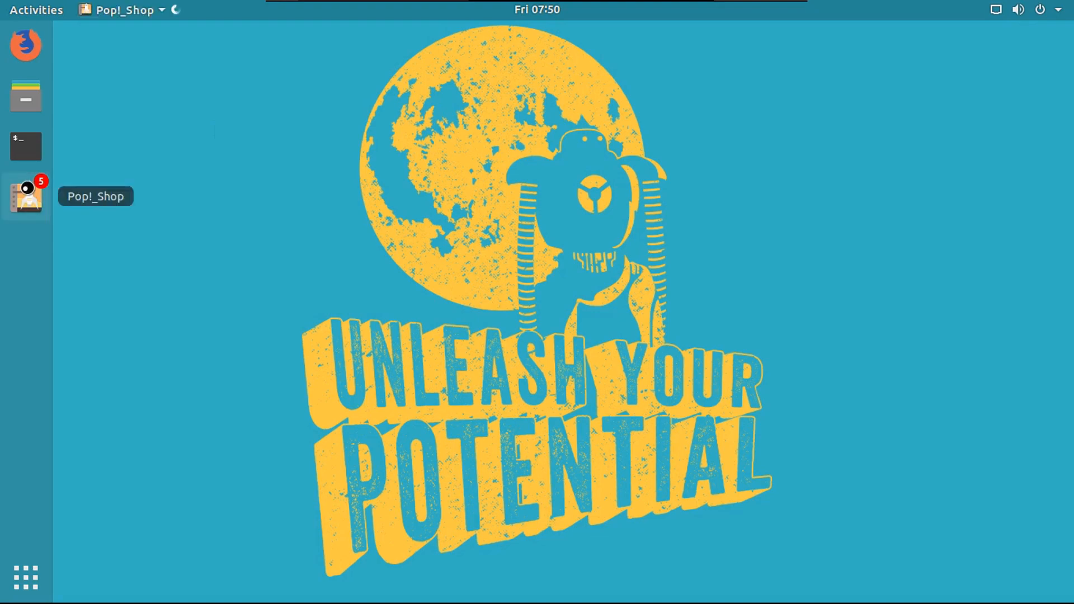
- Install all five updates from Pop!_Shop's Installed page, keeping the maintainer's config file
{"action": "left_click", "coordinate": [26, 196]}
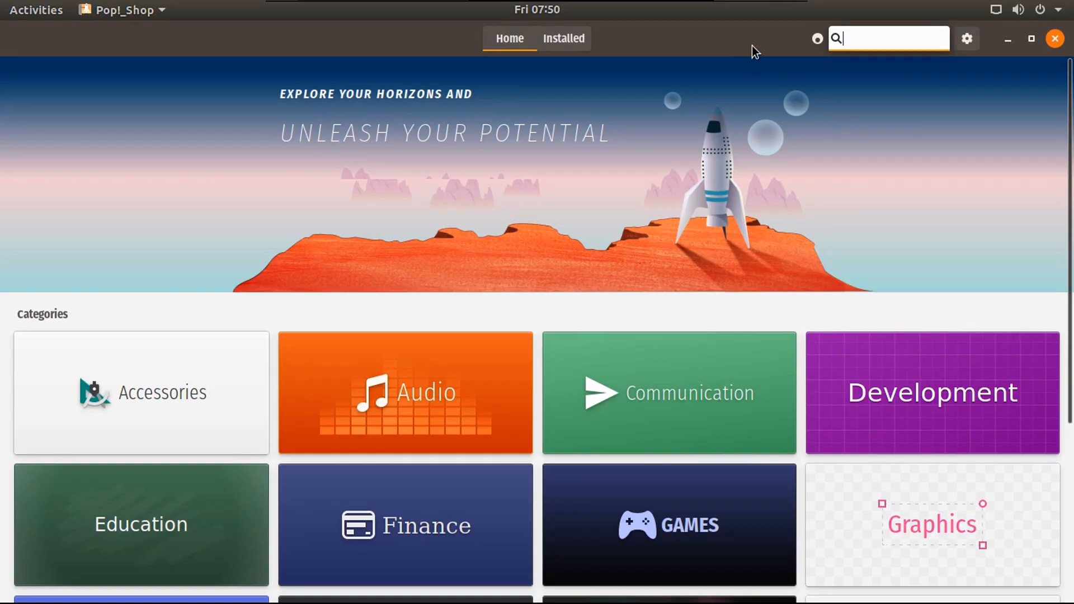
{"action": "mouse_move", "coordinate": [589, 43]}
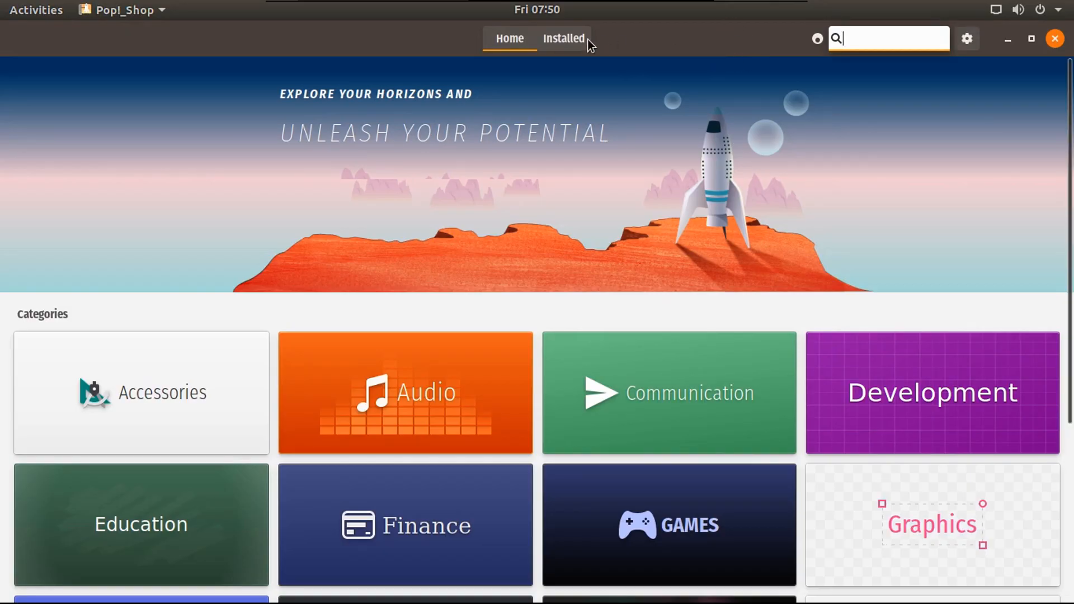
{"action": "left_click", "coordinate": [563, 38]}
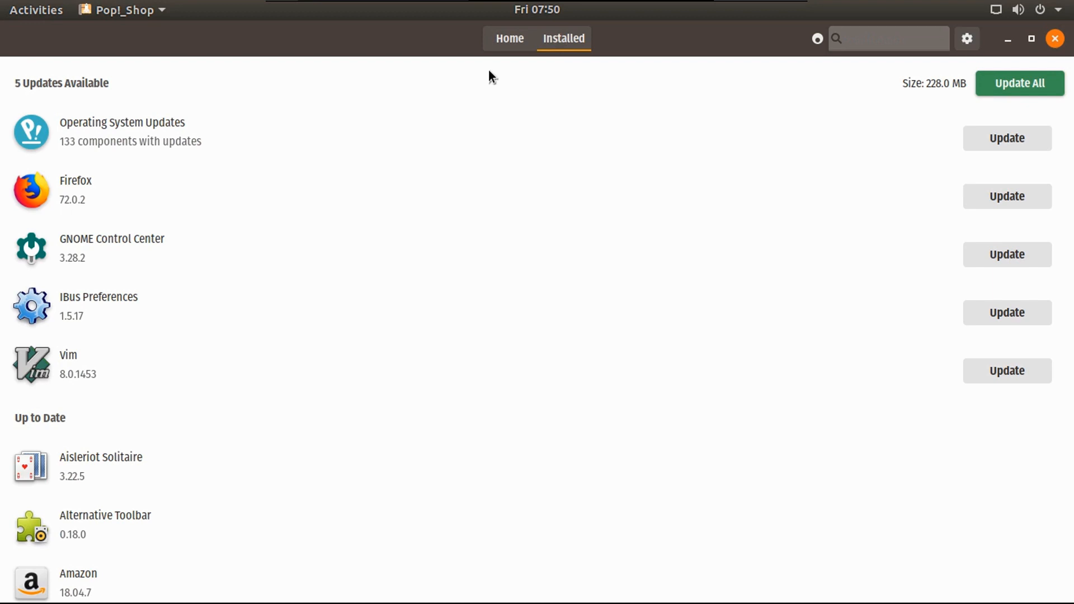
{"action": "left_click", "coordinate": [1020, 83]}
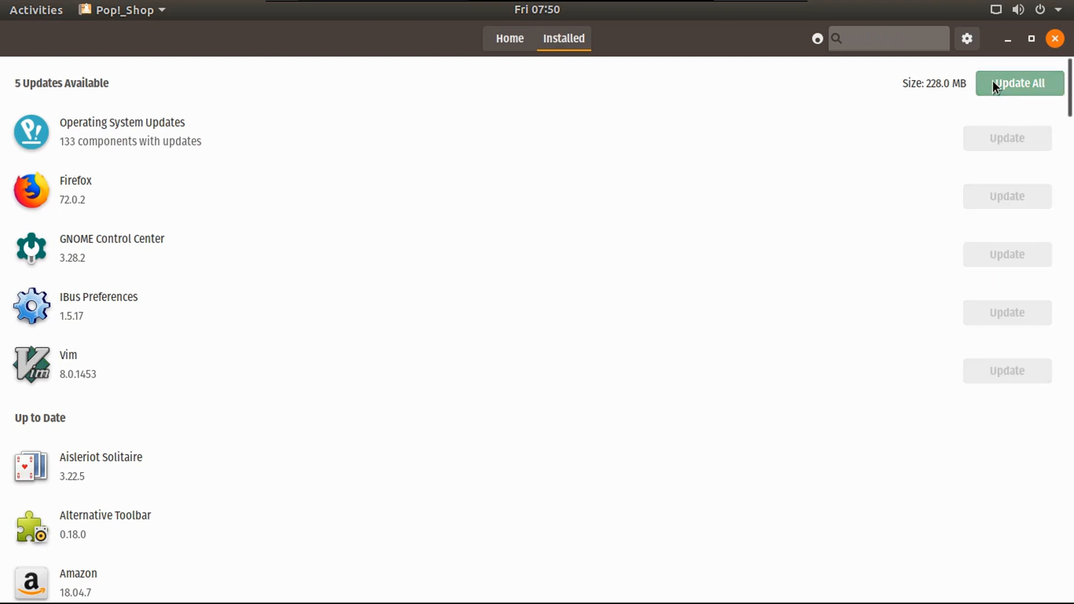
{"action": "left_click", "coordinate": [1018, 83]}
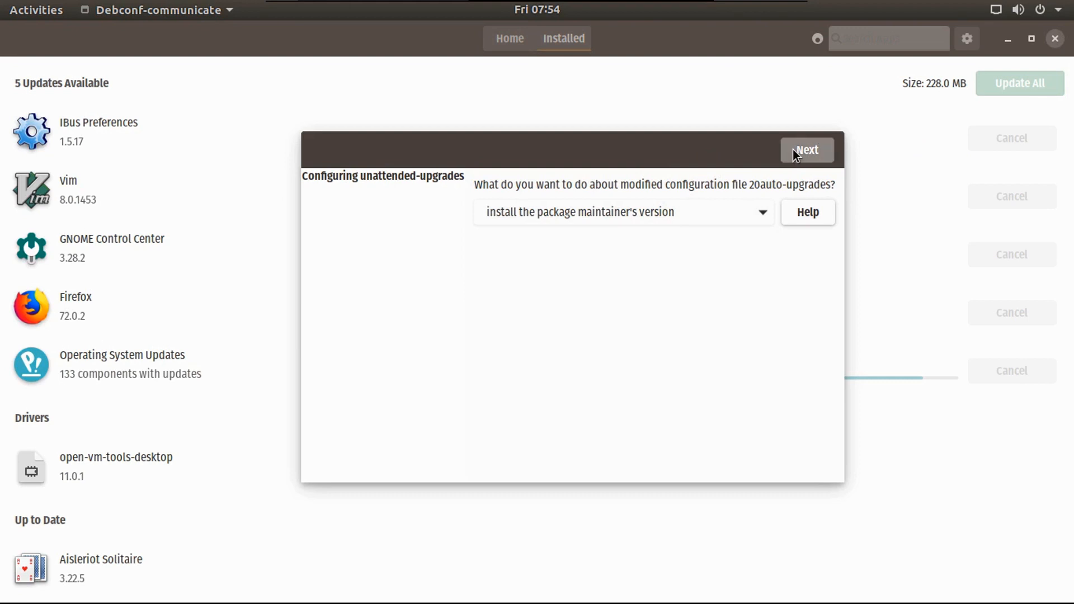
{"action": "left_click", "coordinate": [806, 149]}
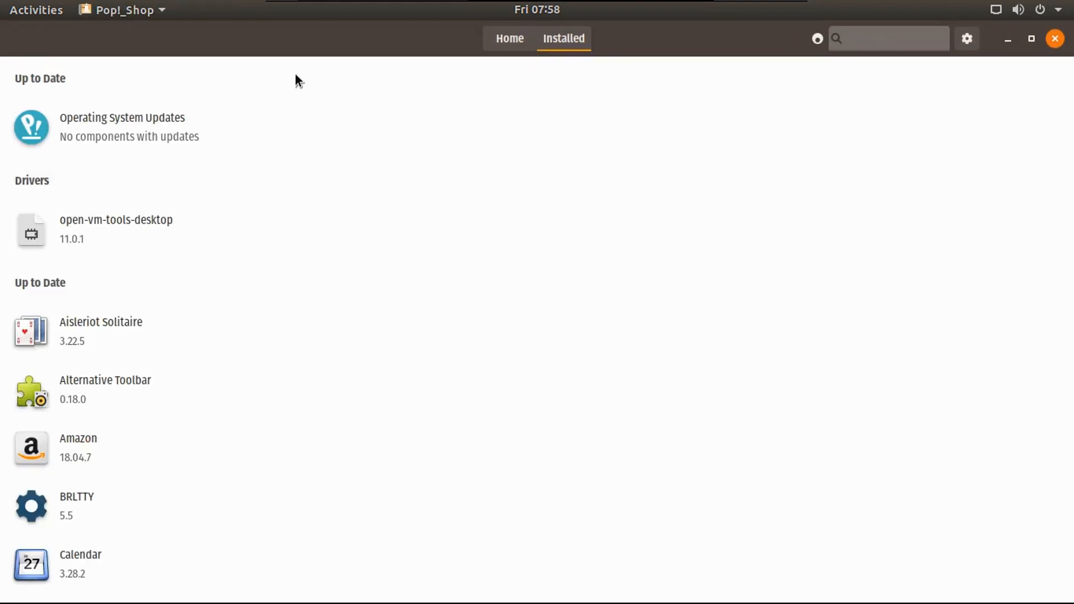
{"action": "left_click", "coordinate": [1053, 38]}
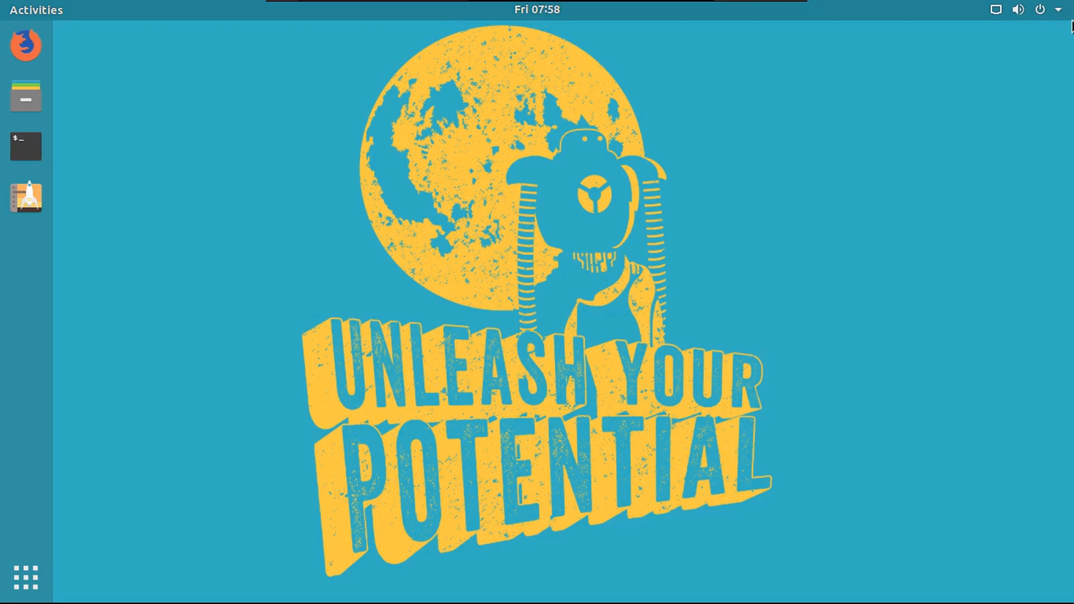
{"action": "left_click", "coordinate": [1040, 9]}
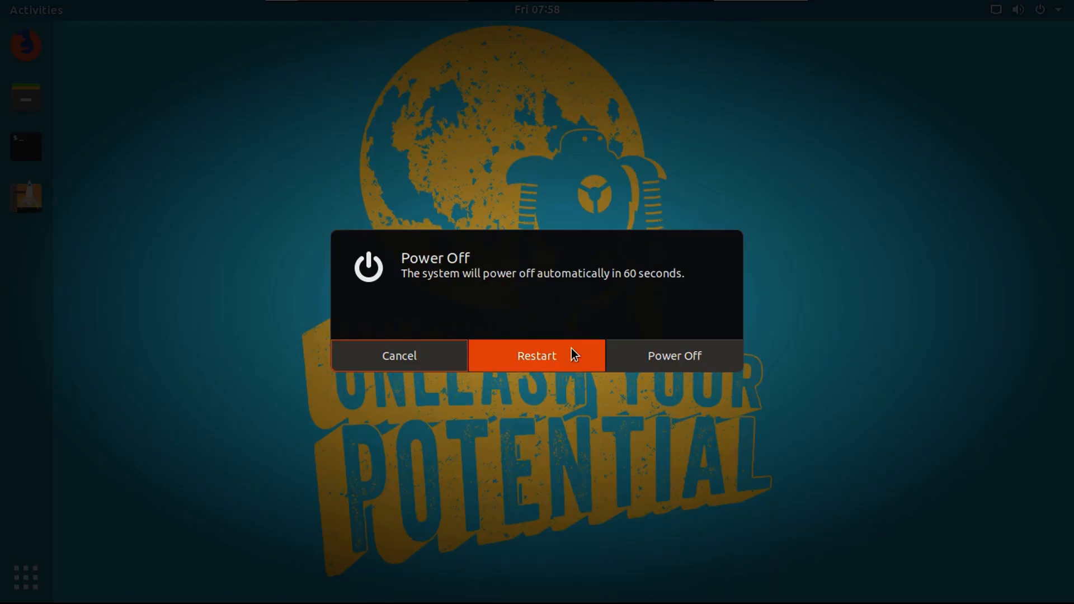
- Choose Restart in the Power Off dialog to reboot the system
{"action": "left_click", "coordinate": [399, 356]}
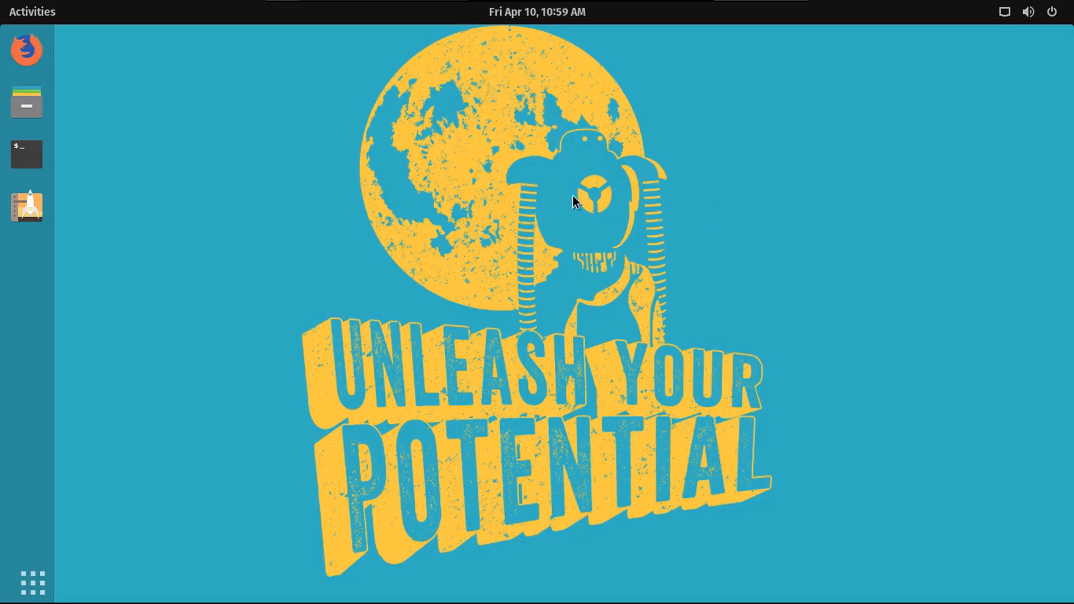
{"action": "mouse_move", "coordinate": [278, 193]}
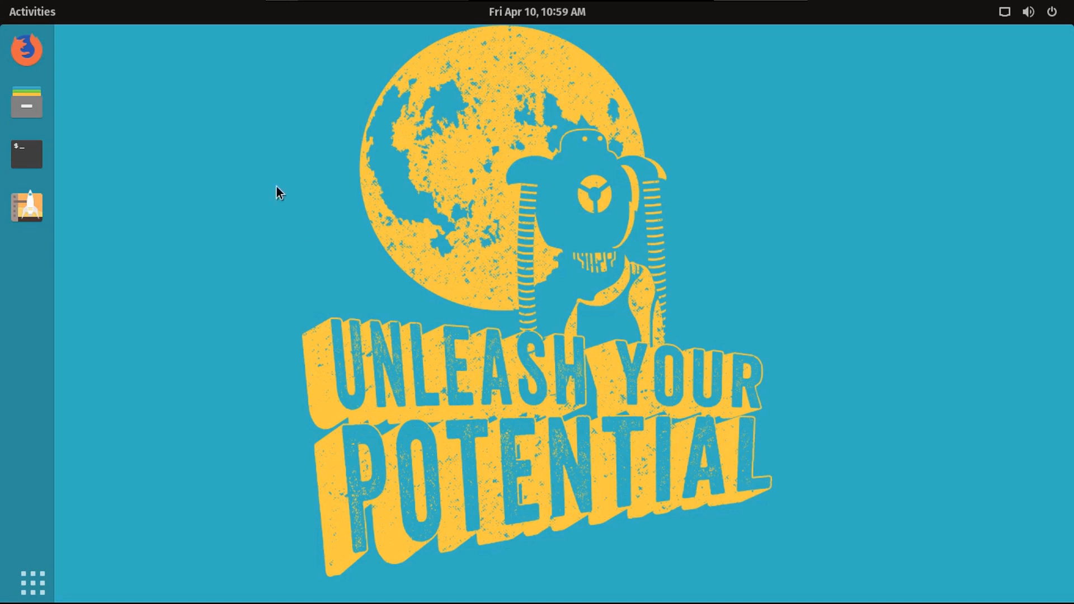
{"action": "mouse_move", "coordinate": [45, 326]}
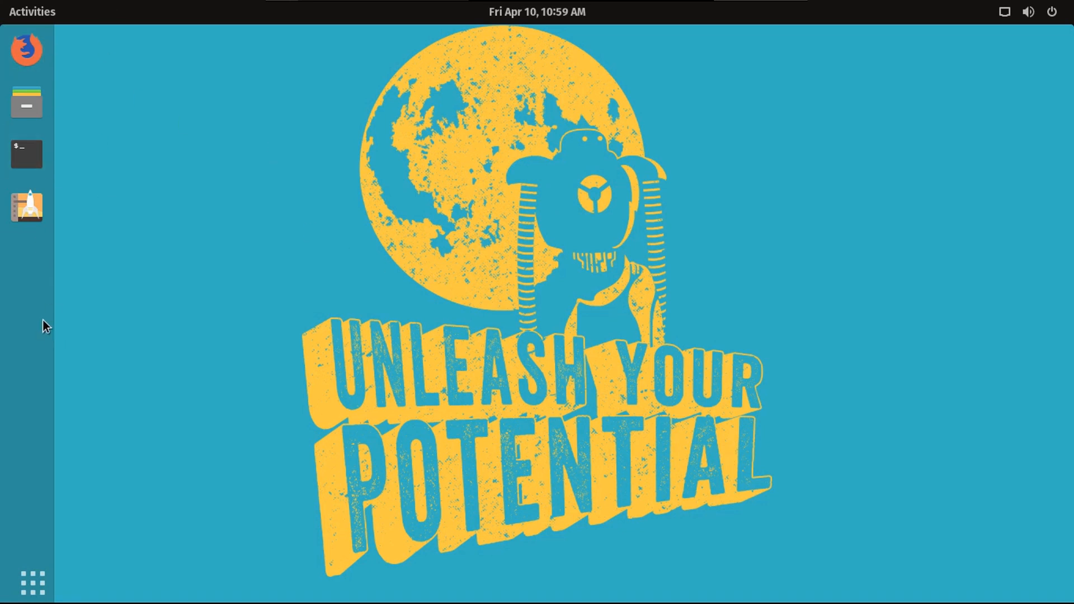
{"action": "mouse_move", "coordinate": [94, 190]}
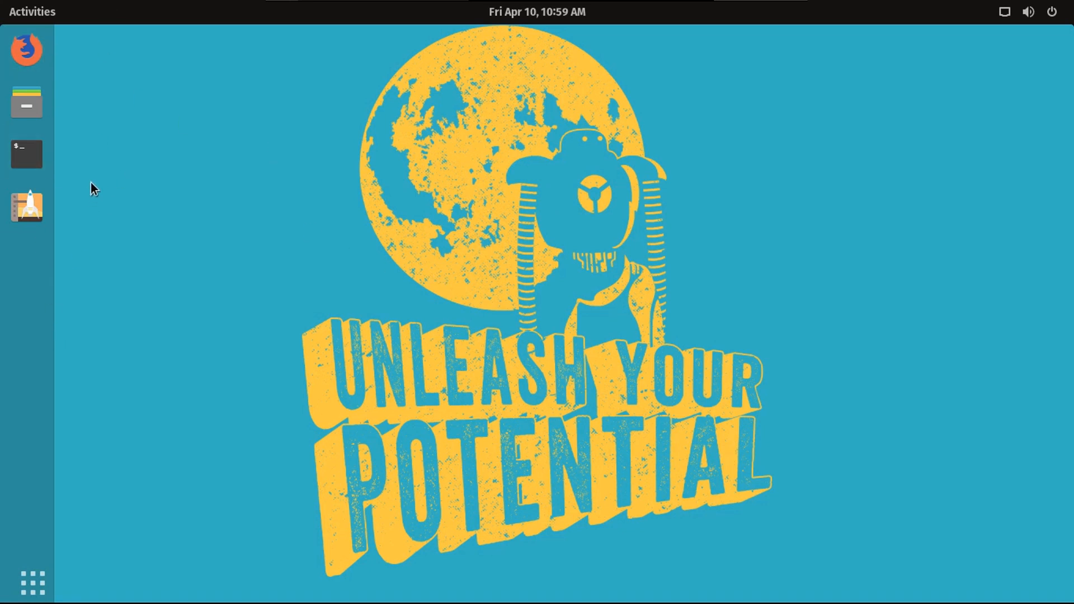
{"action": "mouse_move", "coordinate": [33, 582]}
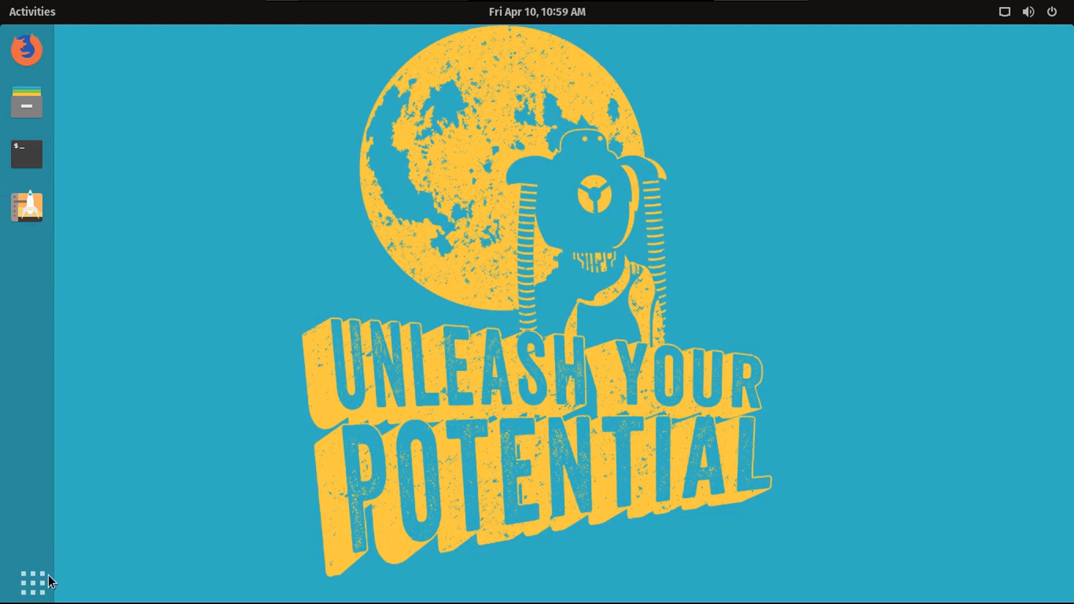
{"action": "mouse_move", "coordinate": [370, 303]}
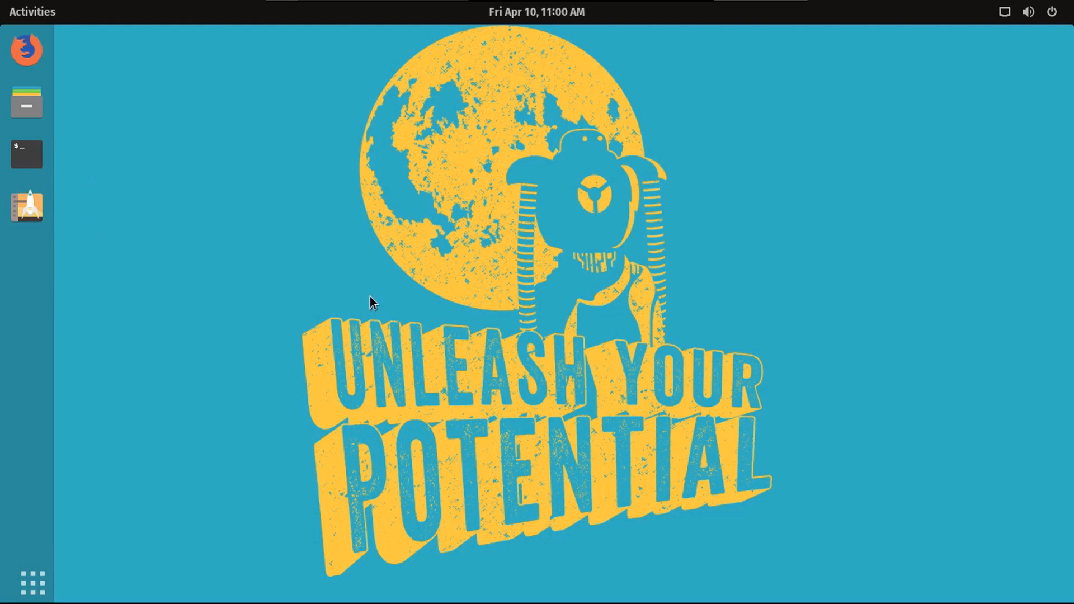